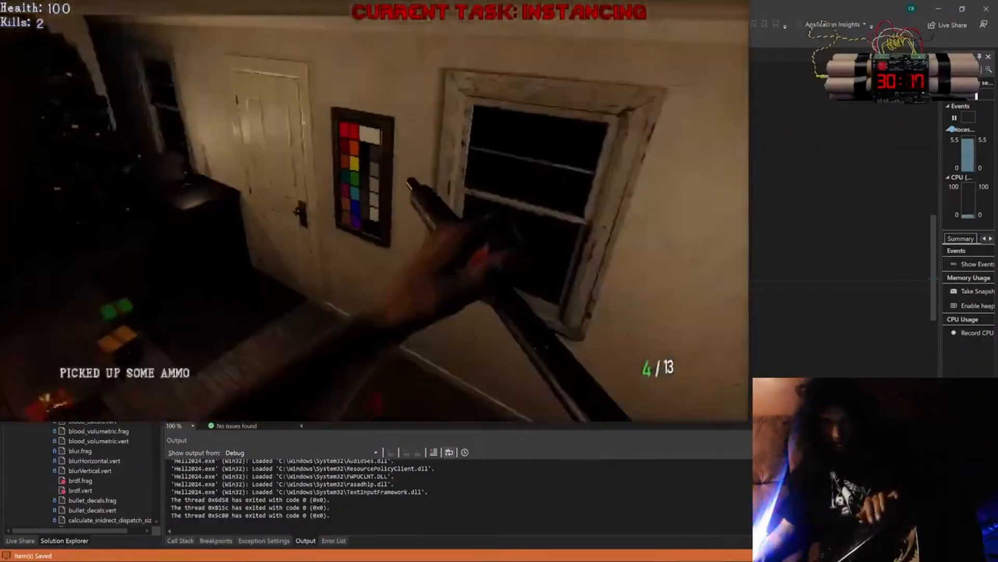
# Step: Leave the running game for the browser and open the 'Fixed player damage bug' commit on GitHub
pyautogui.press('alt+tab')
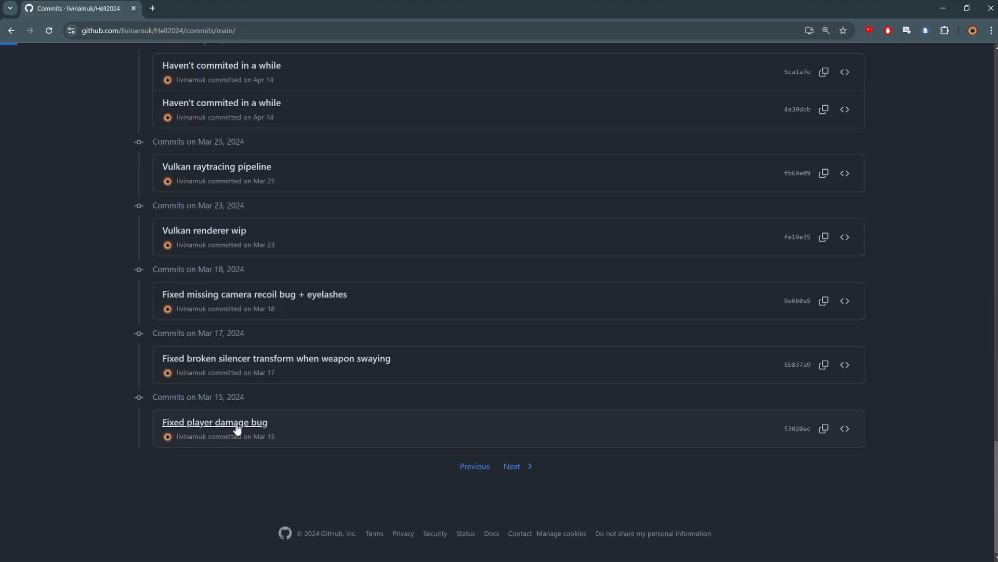
pyautogui.click(214, 423)
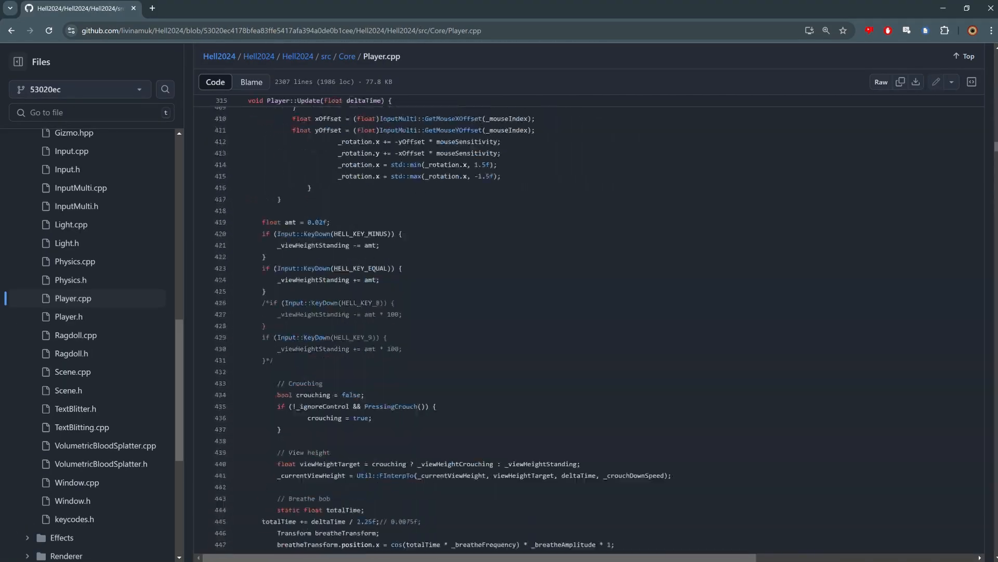